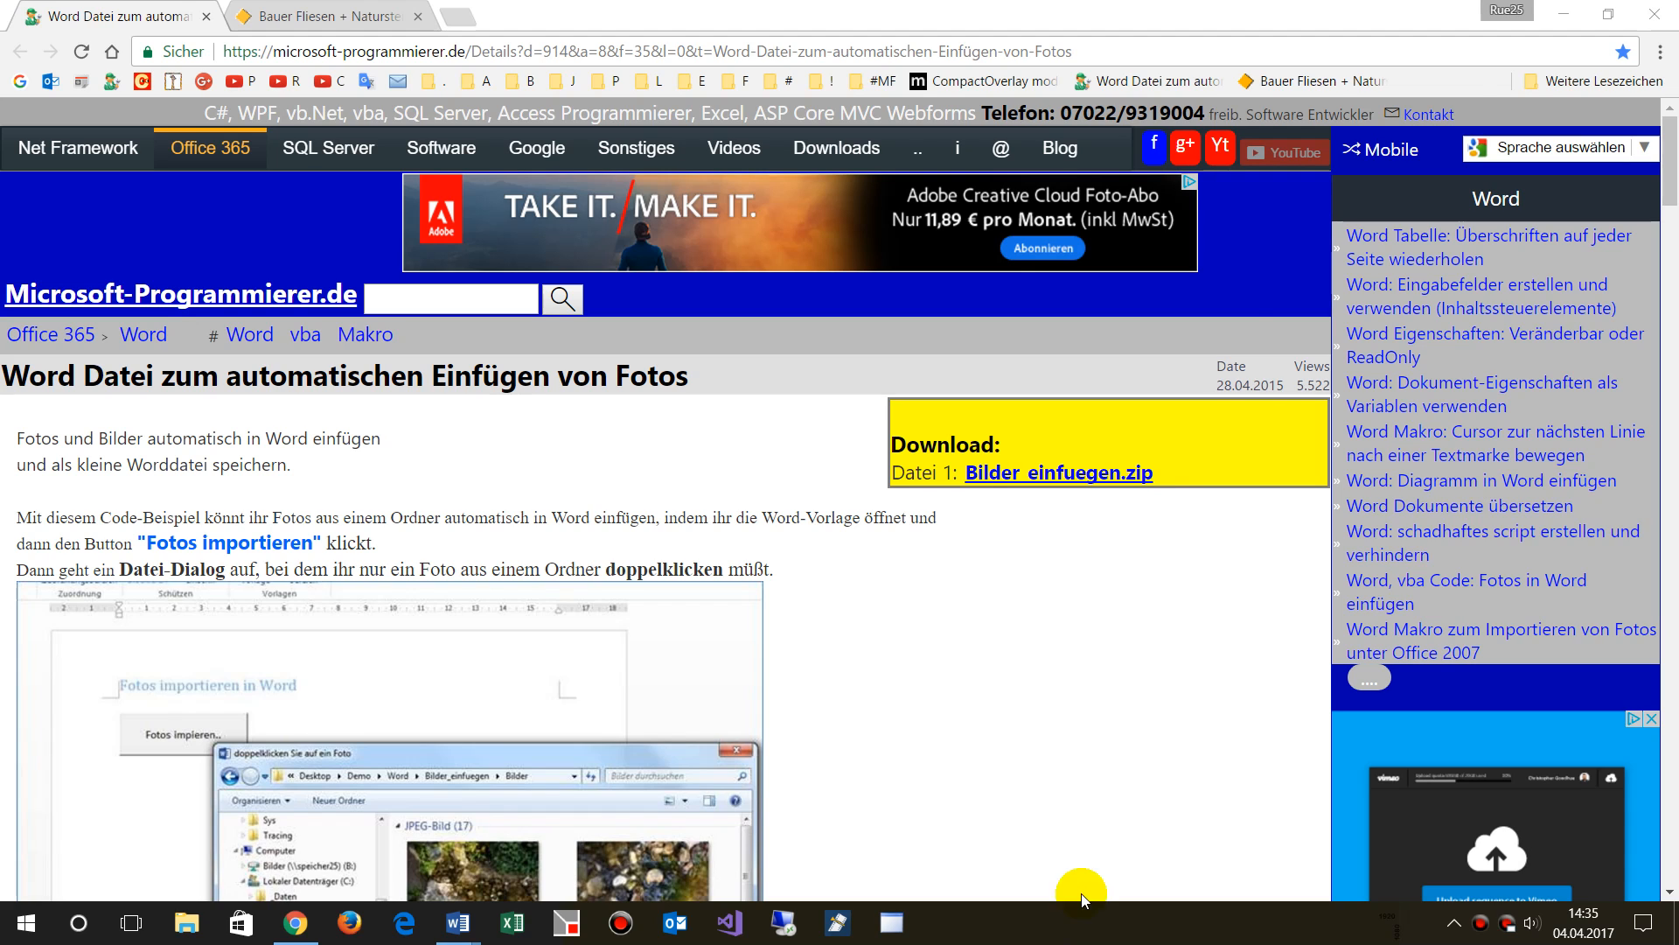
mouse_move(1422, 113)
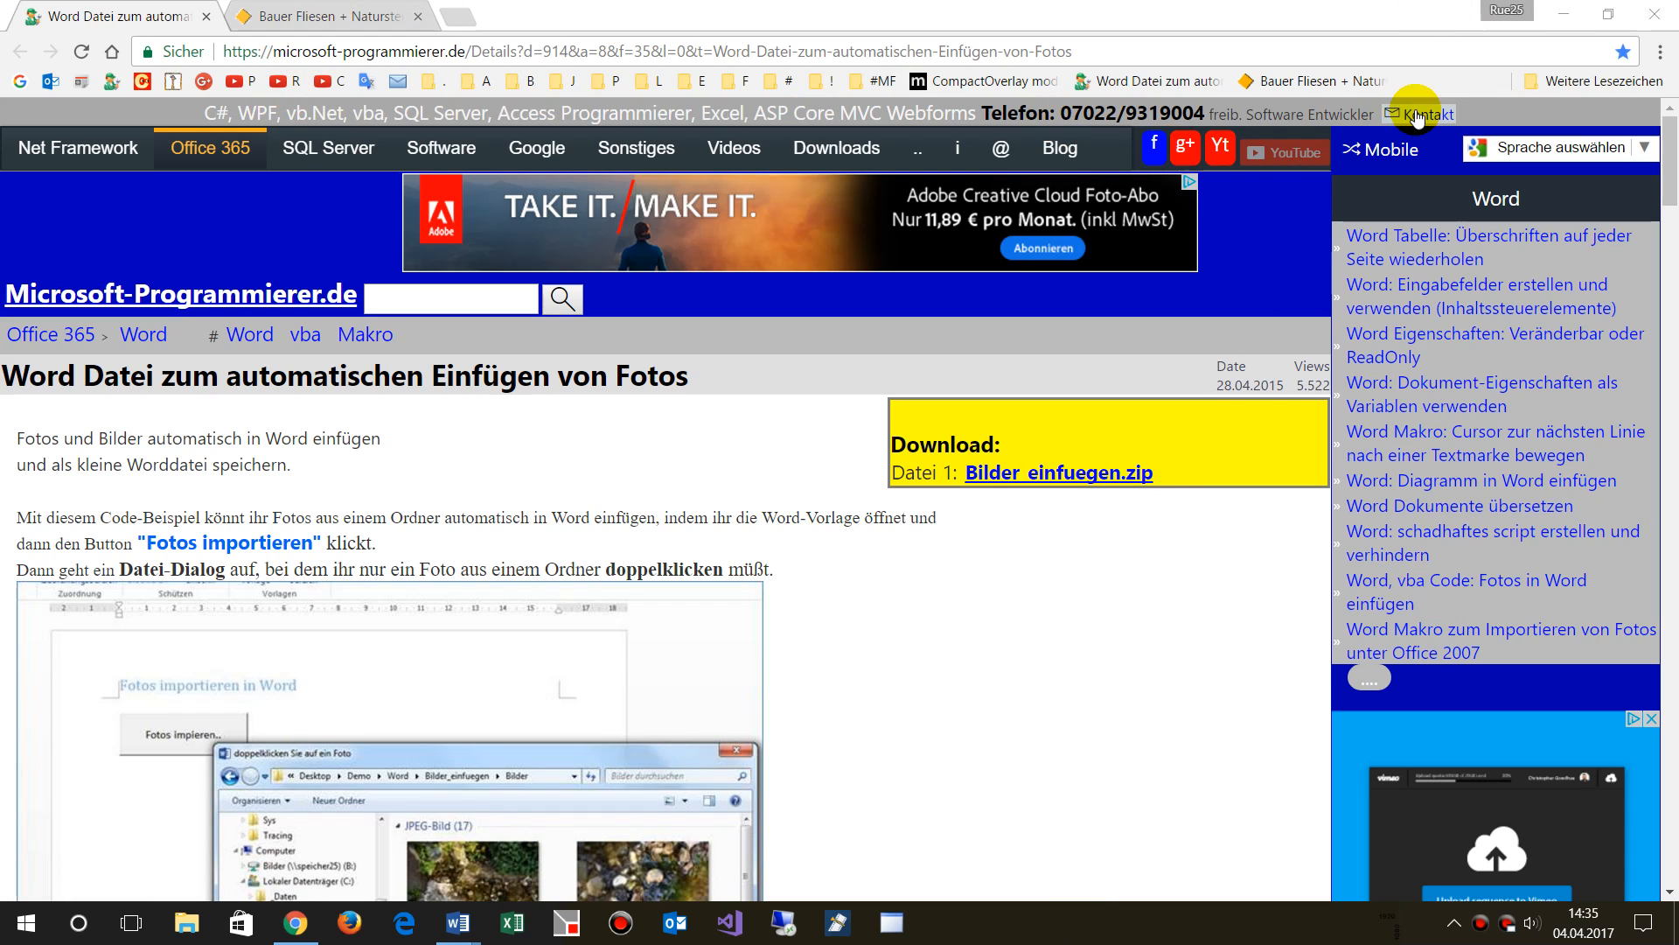
mouse_move(1419, 114)
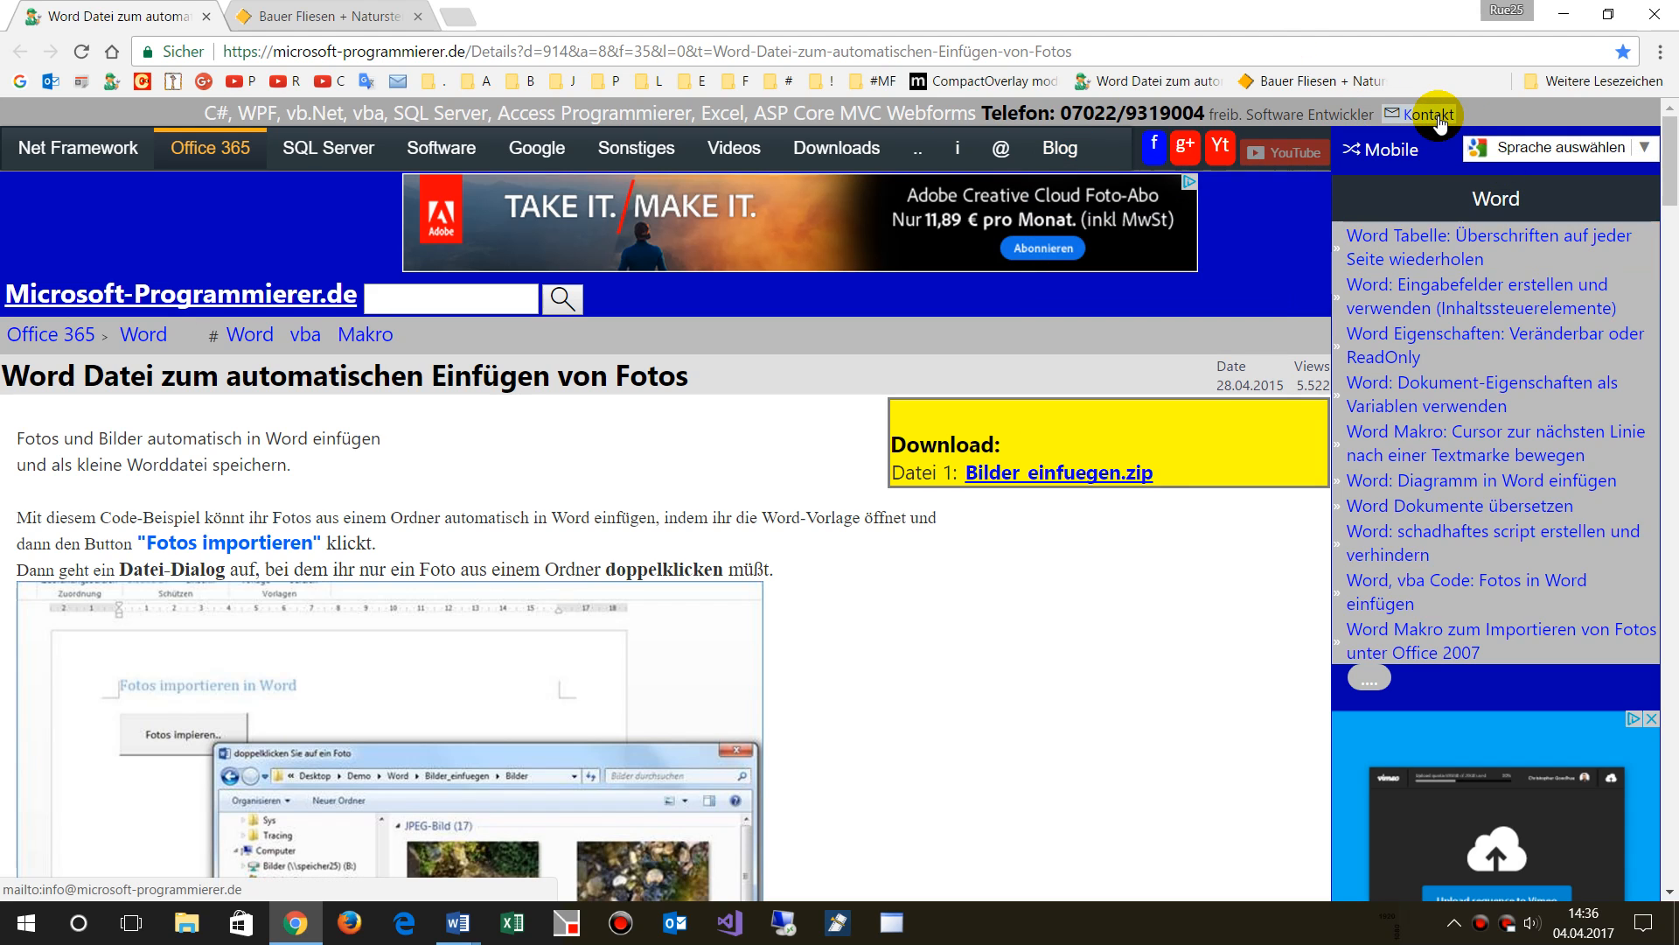
- Follow the Microsoft-Programmierer site's Kontakt mailto link in Chrome, then show the desktop
click(322, 16)
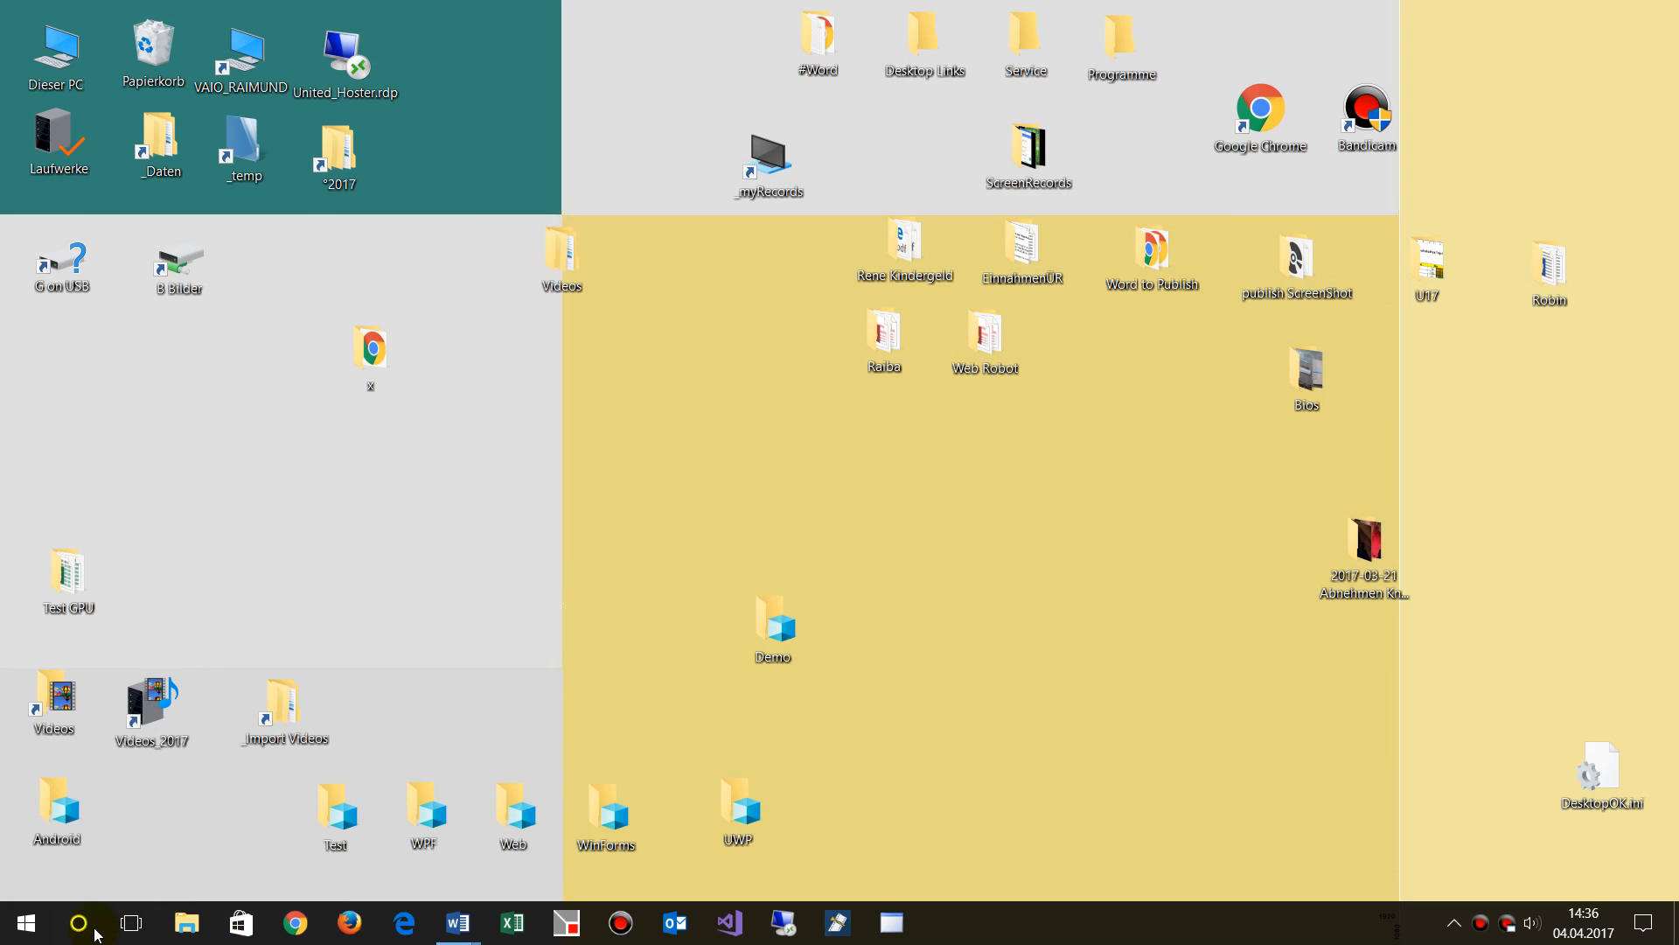
- Search Cortana for 'standard' to surface 'Standard-E-Mail-App auswählen'
click(79, 922)
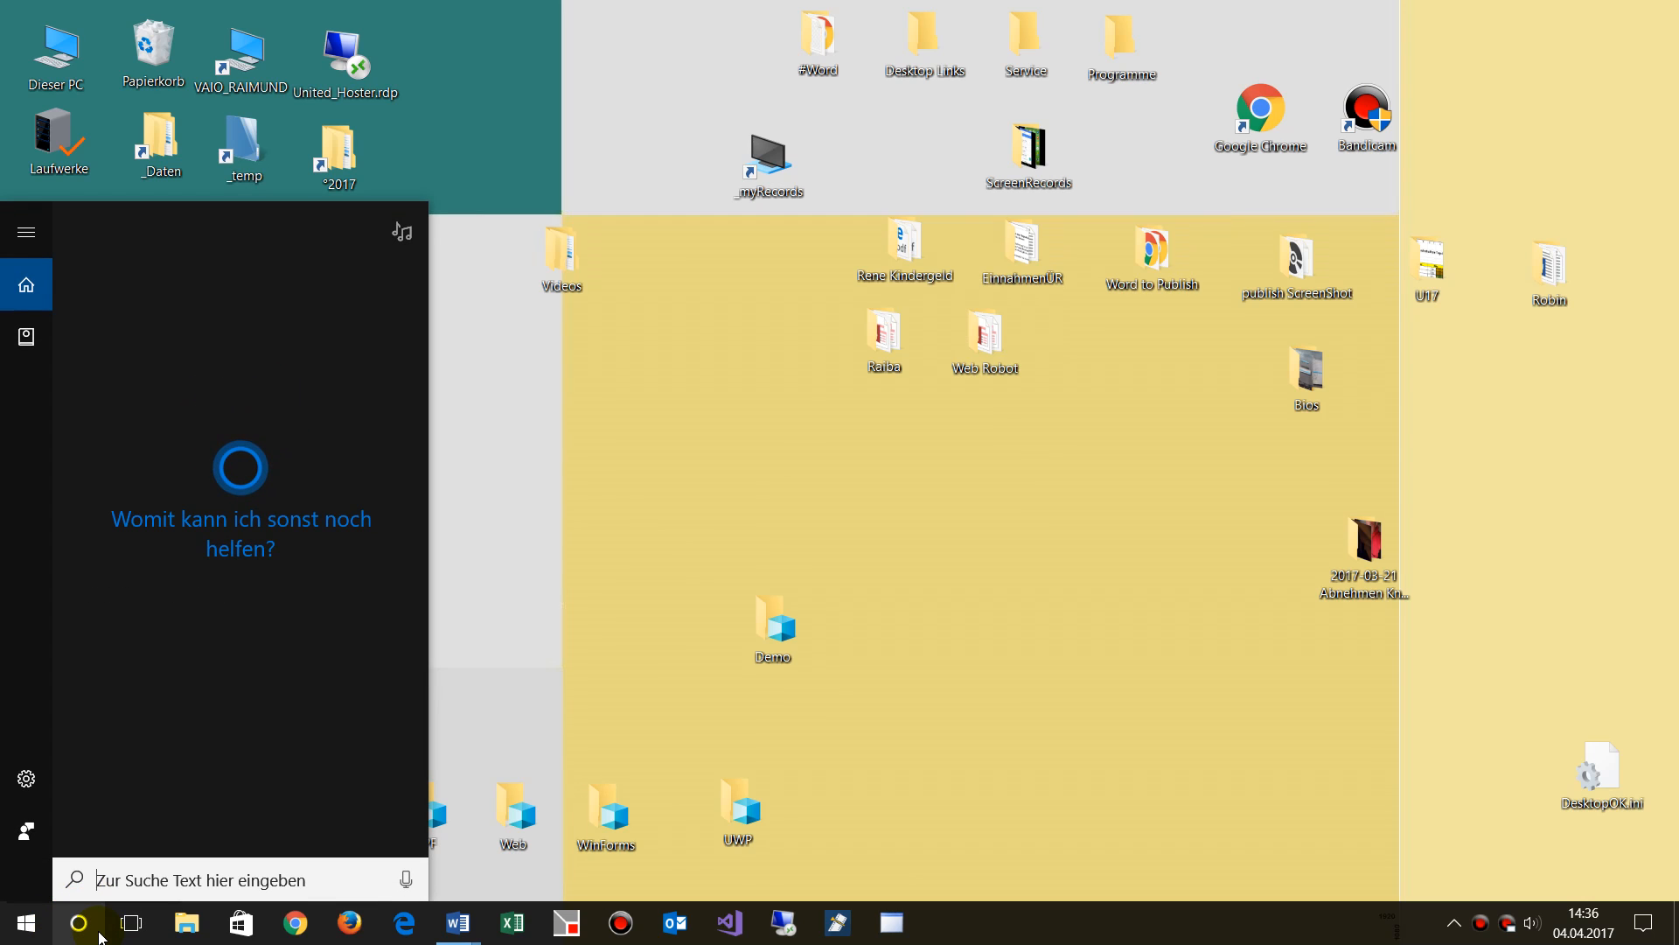
text(standar)
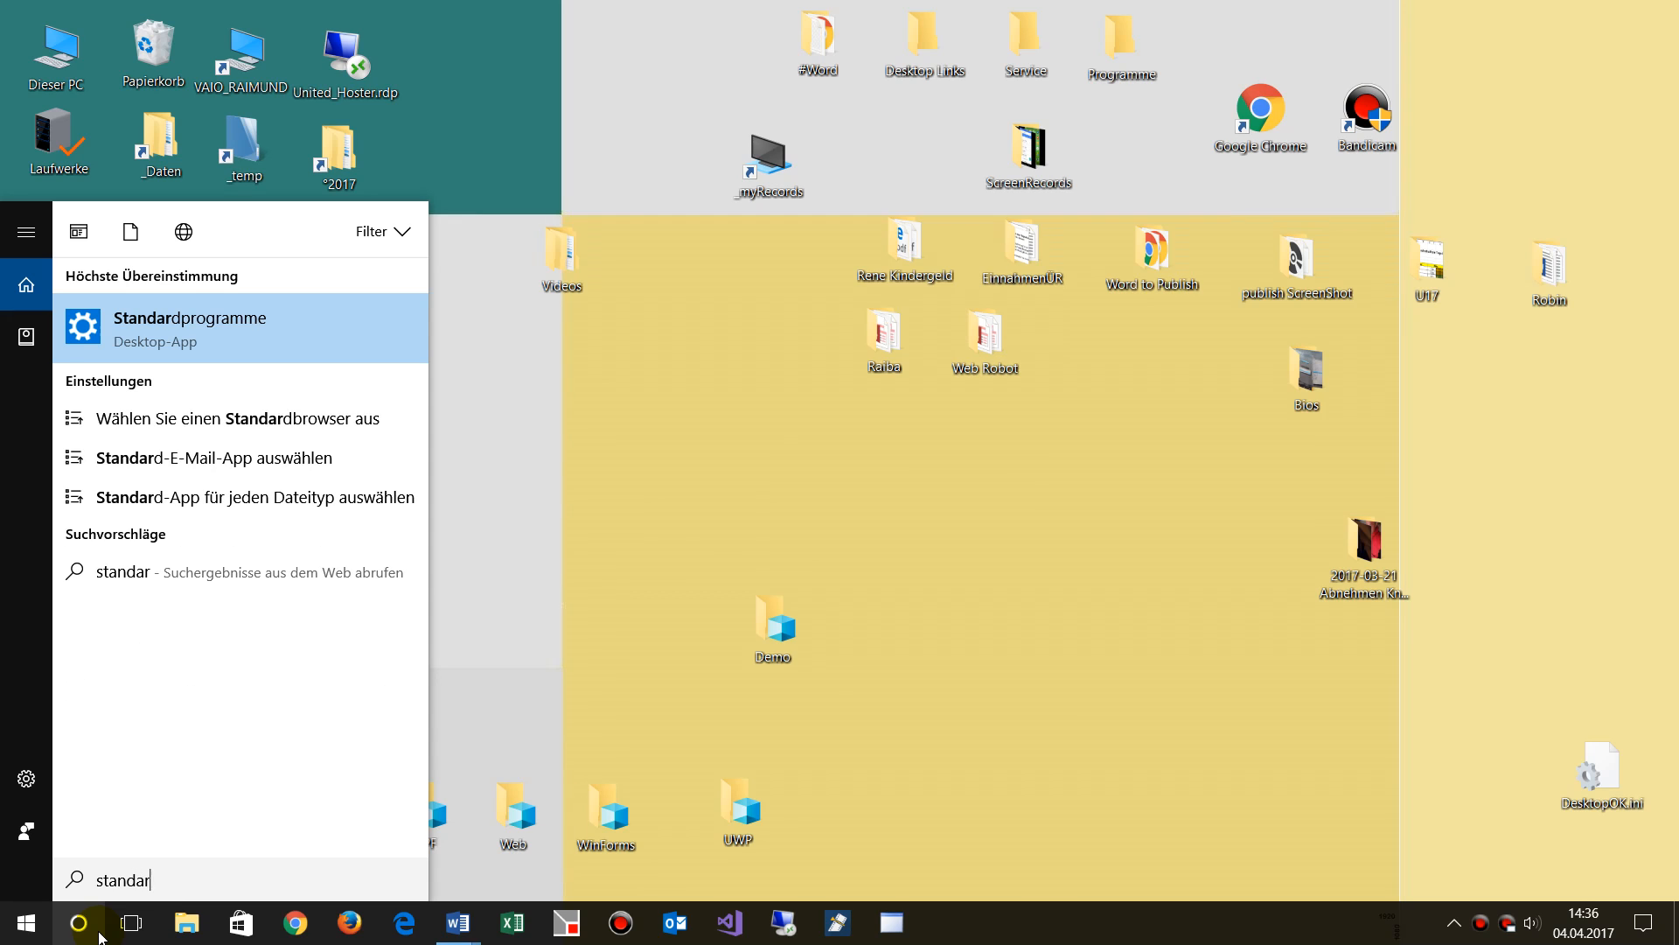
text(d)
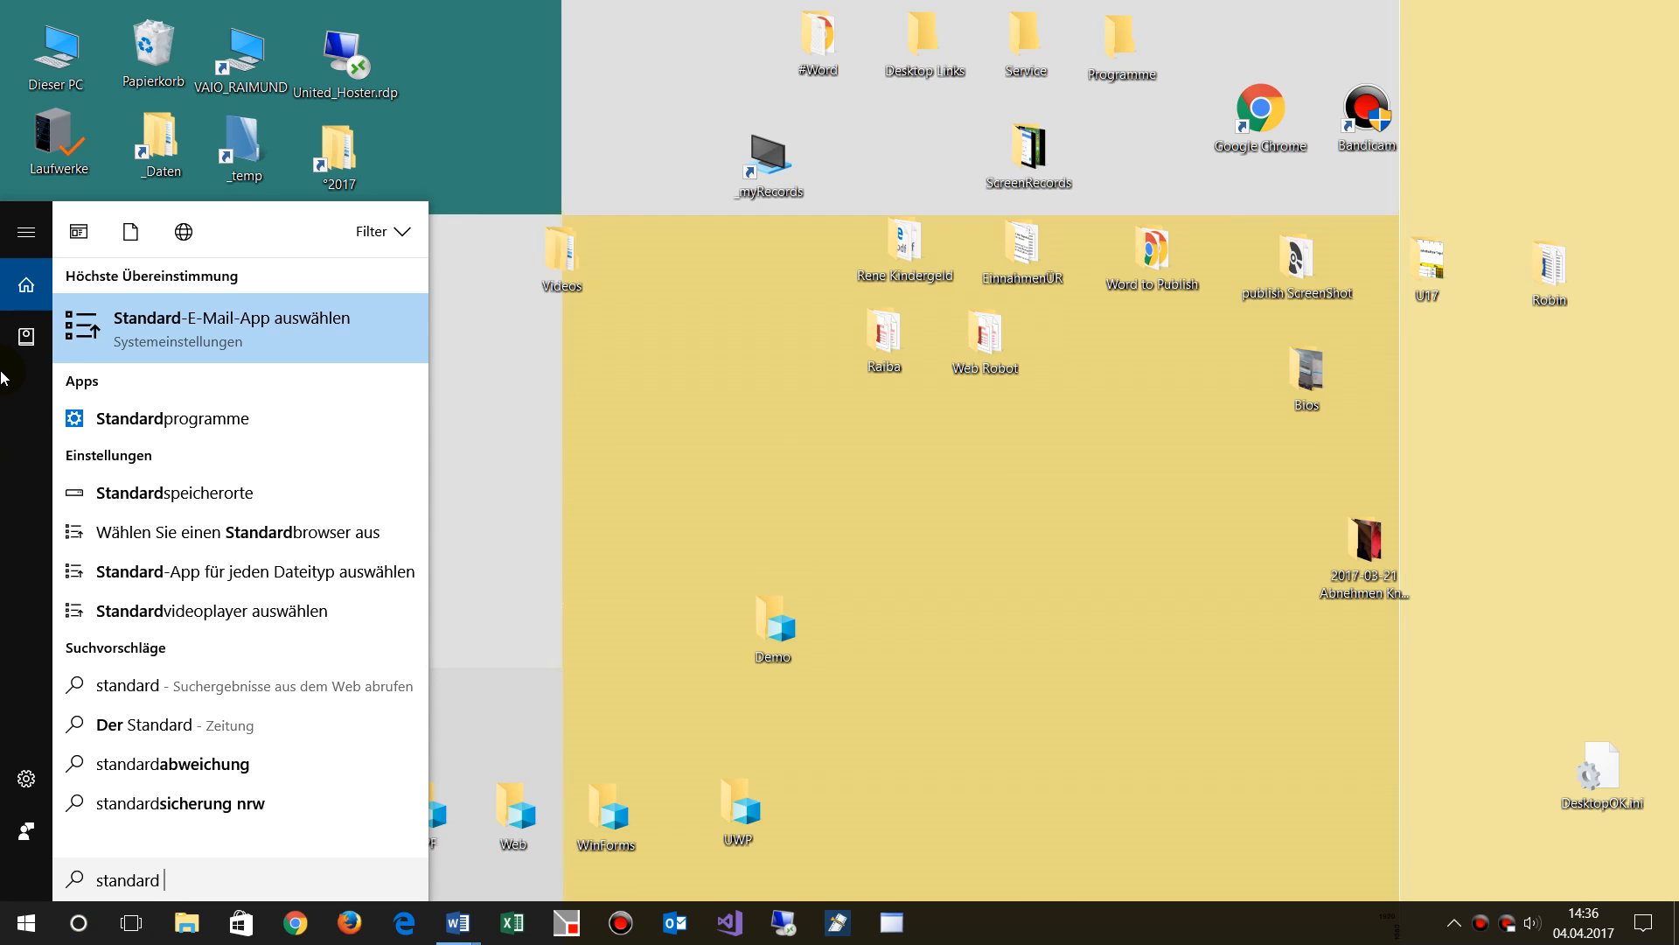
mouse_move(237, 326)
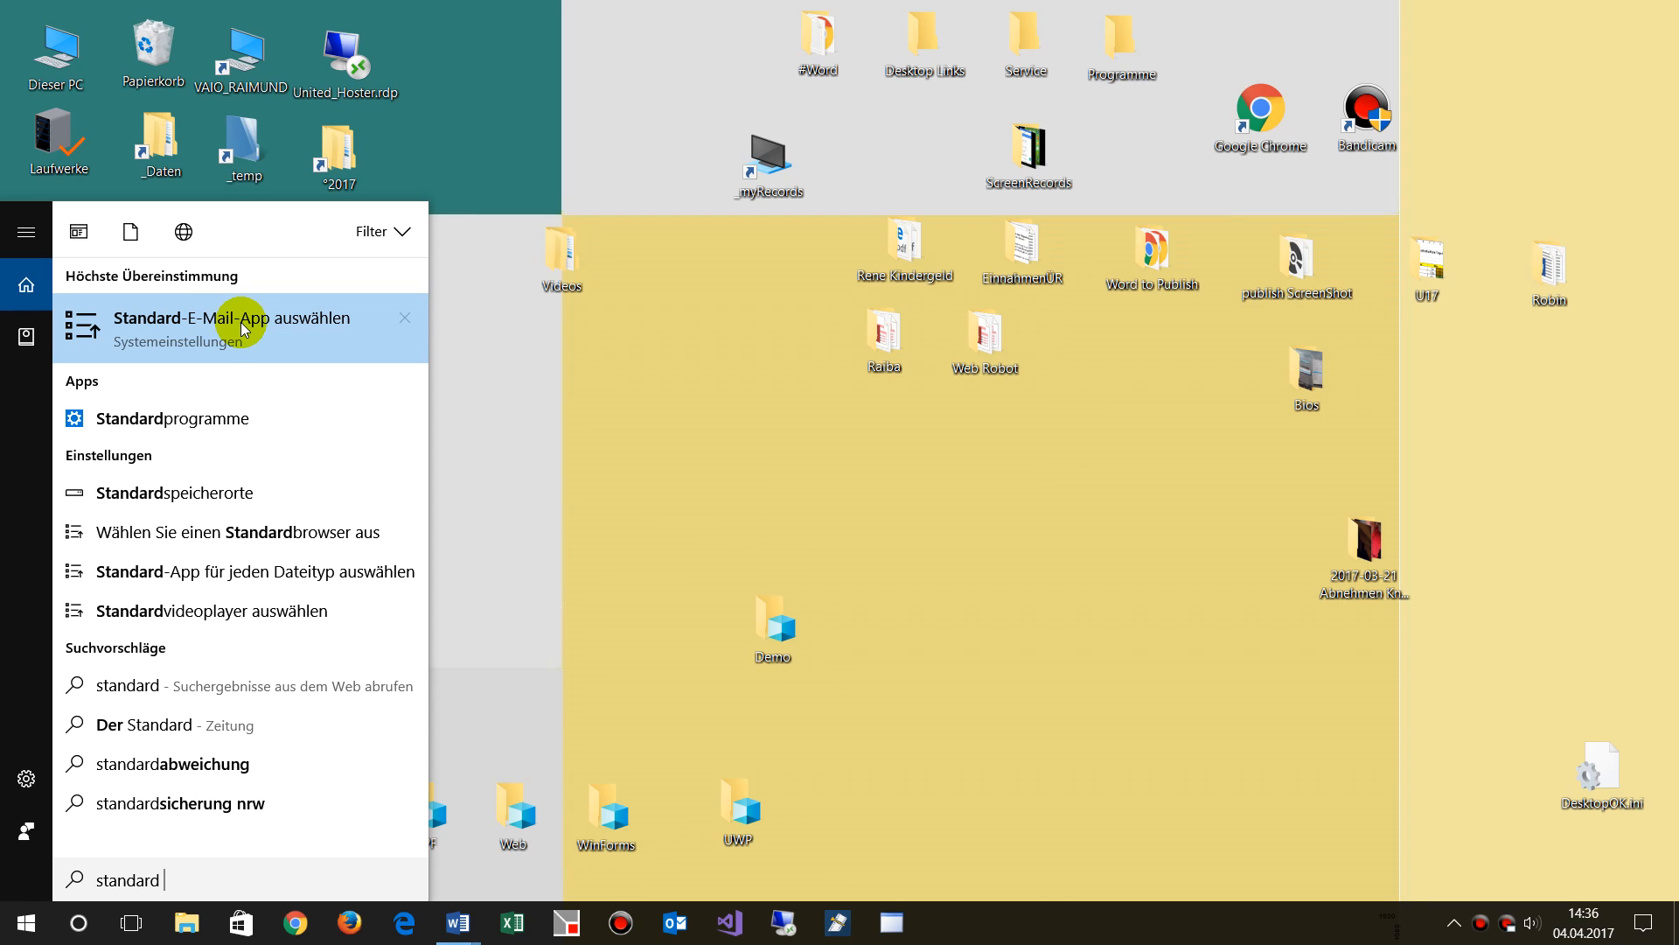
- Replace Google Chrome with Outlook 2016 as the default E-Mail app, then close Settings
click(225, 318)
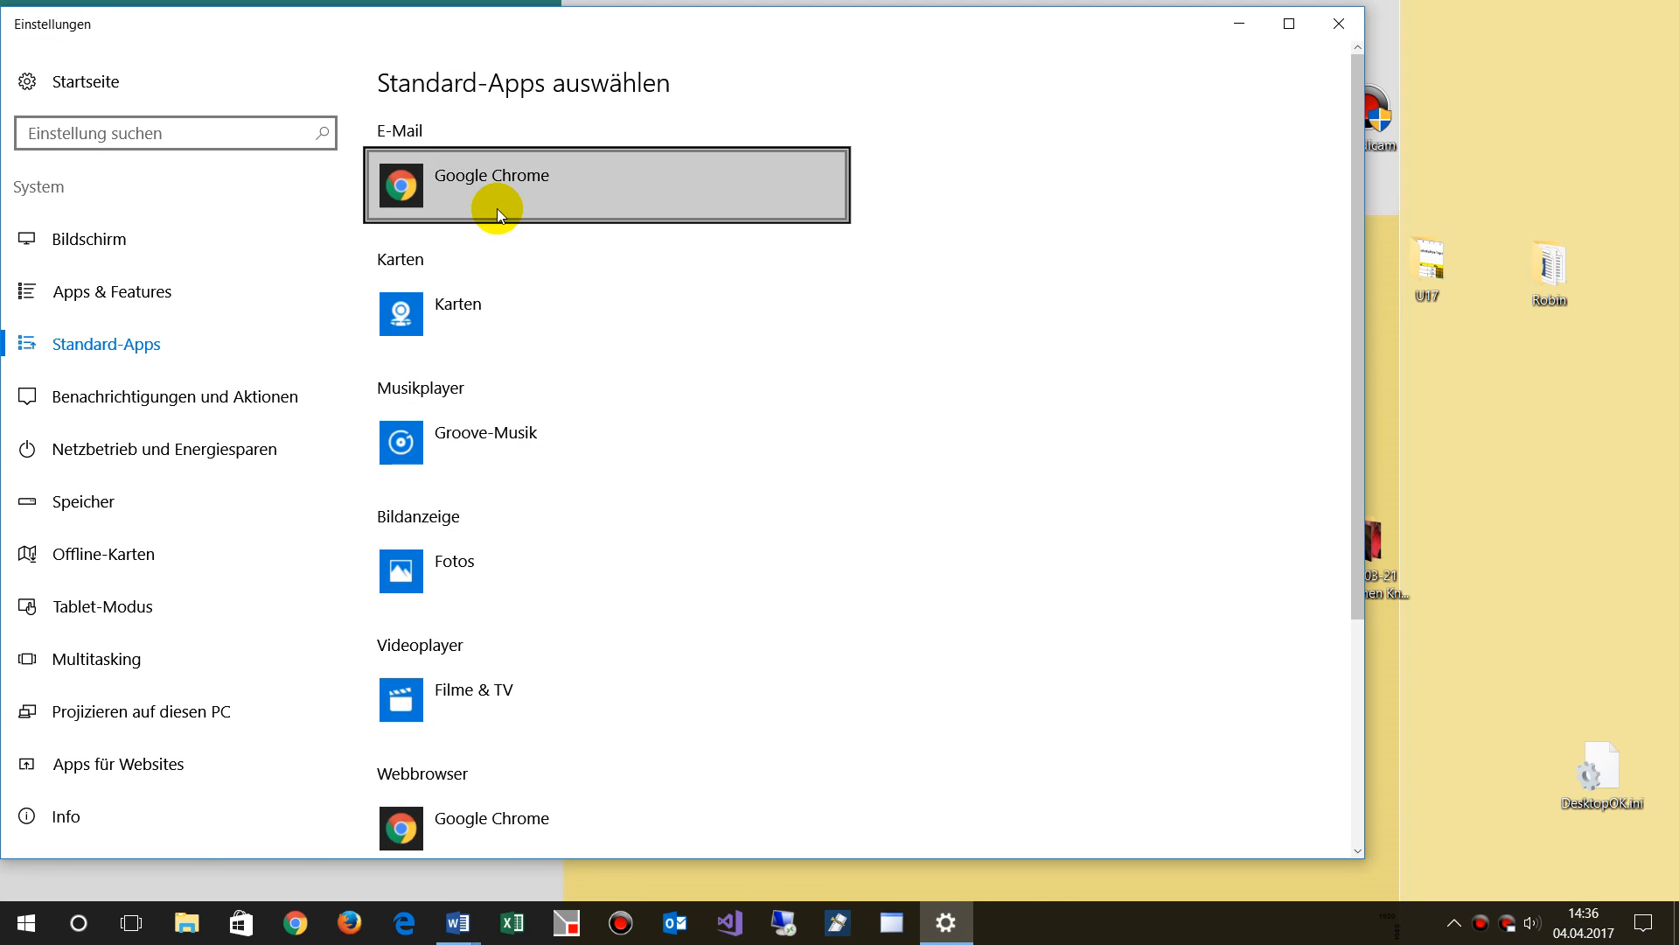
mouse_move(443, 175)
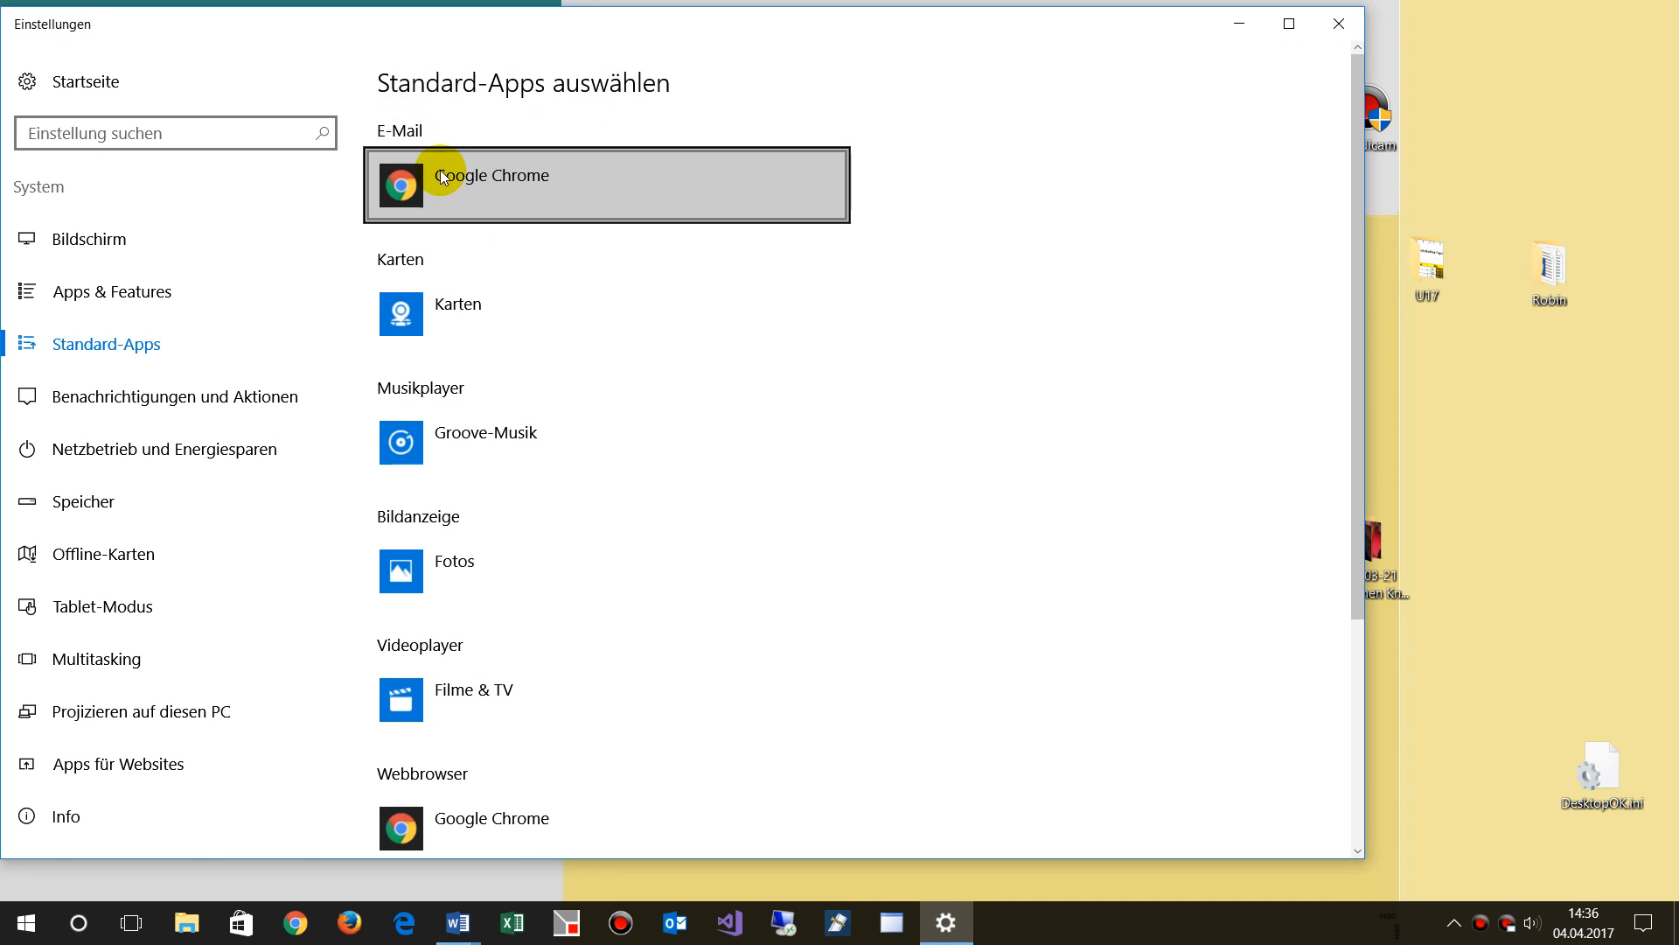
click(607, 184)
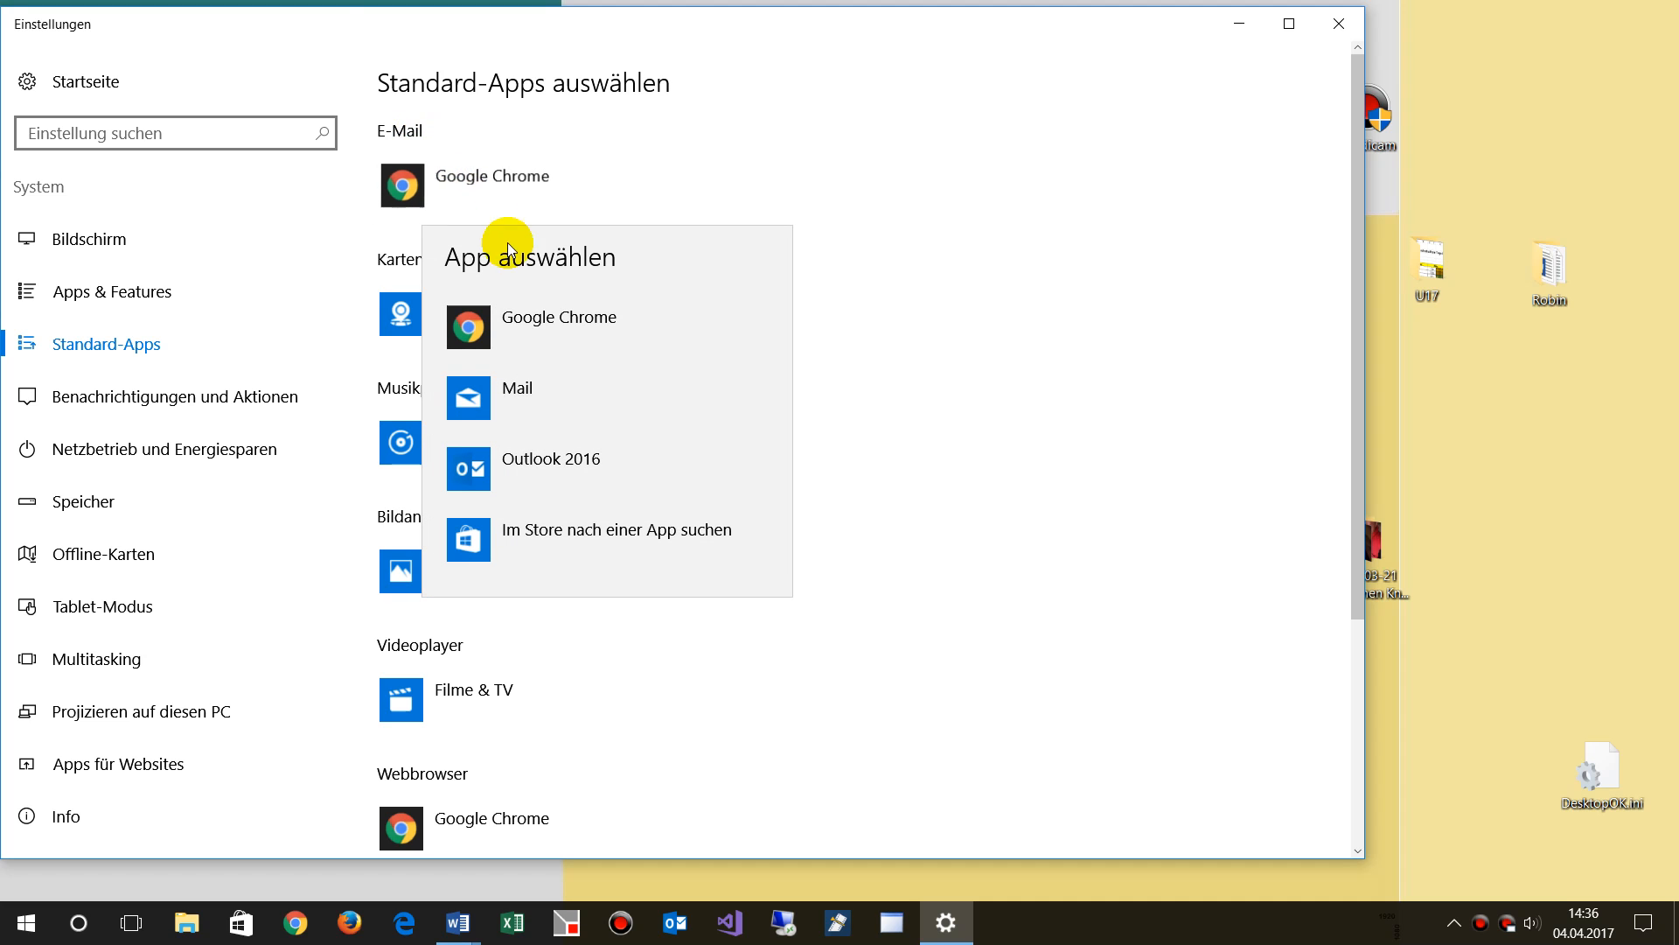
mouse_move(566, 469)
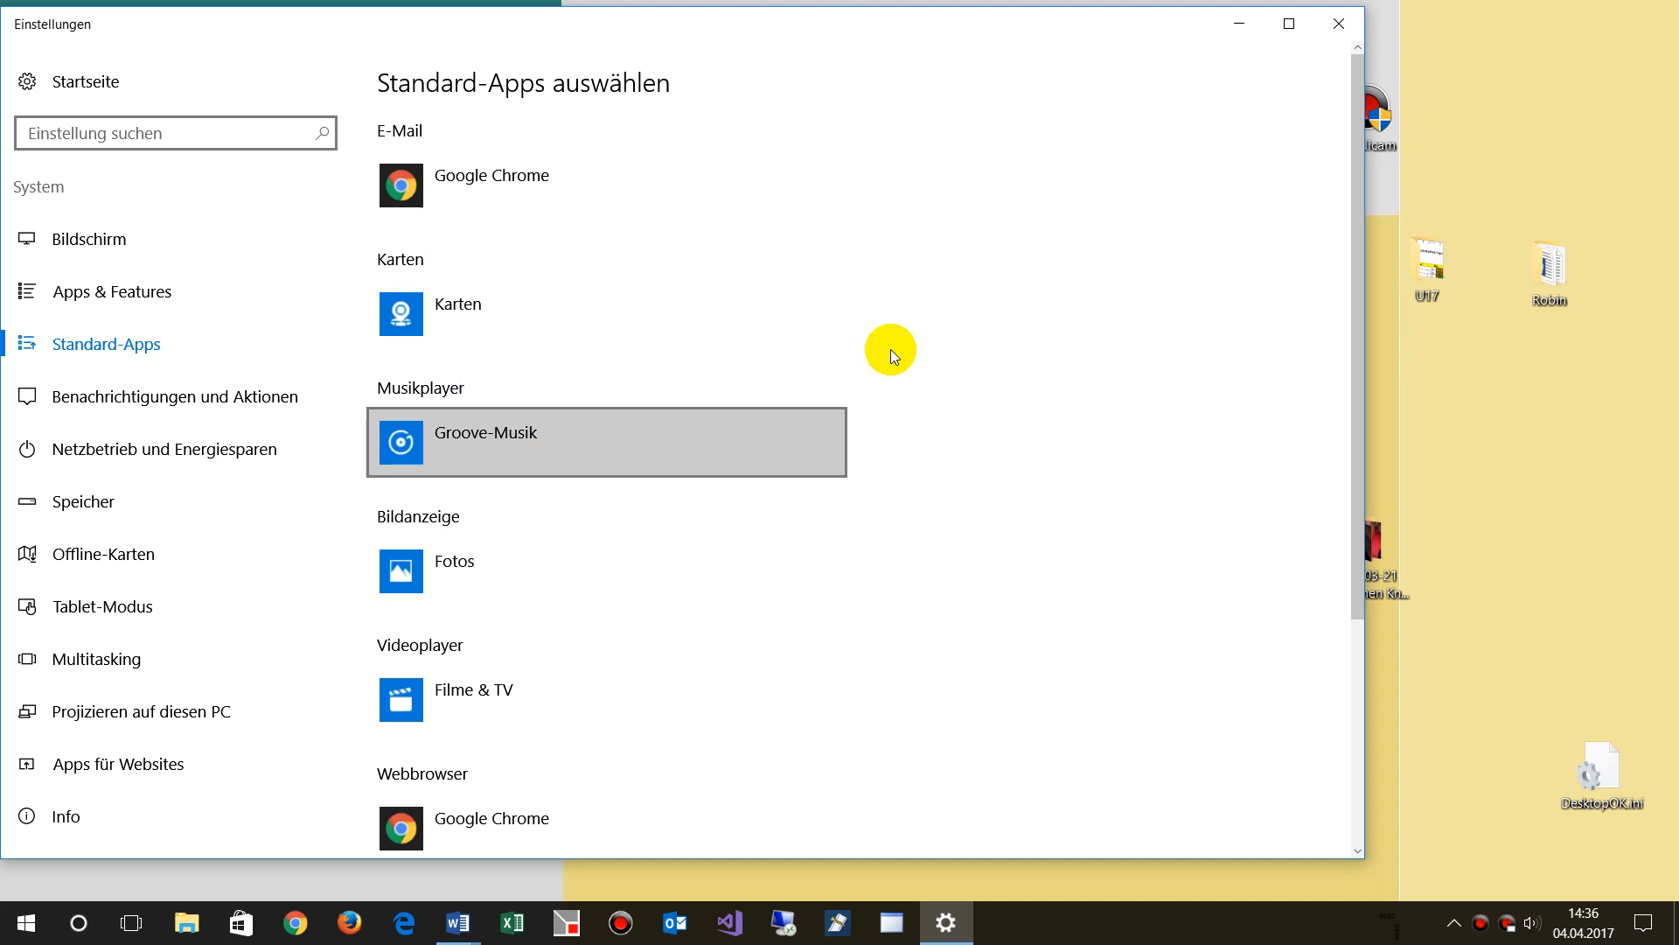
mouse_move(616, 19)
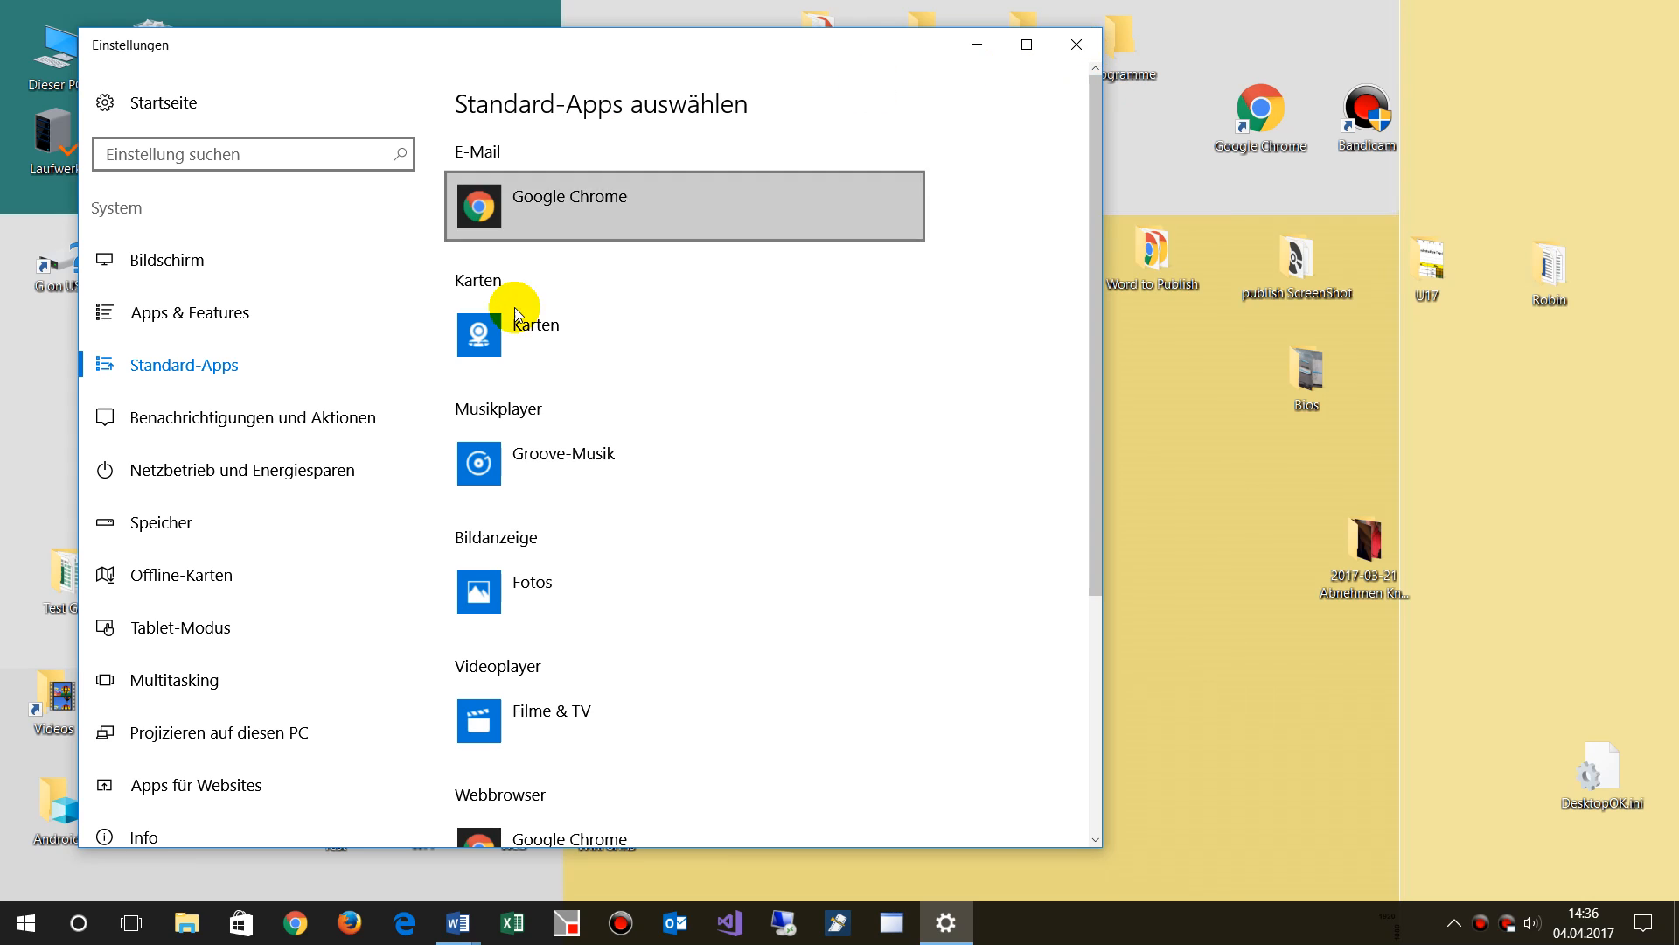
mouse_move(514, 196)
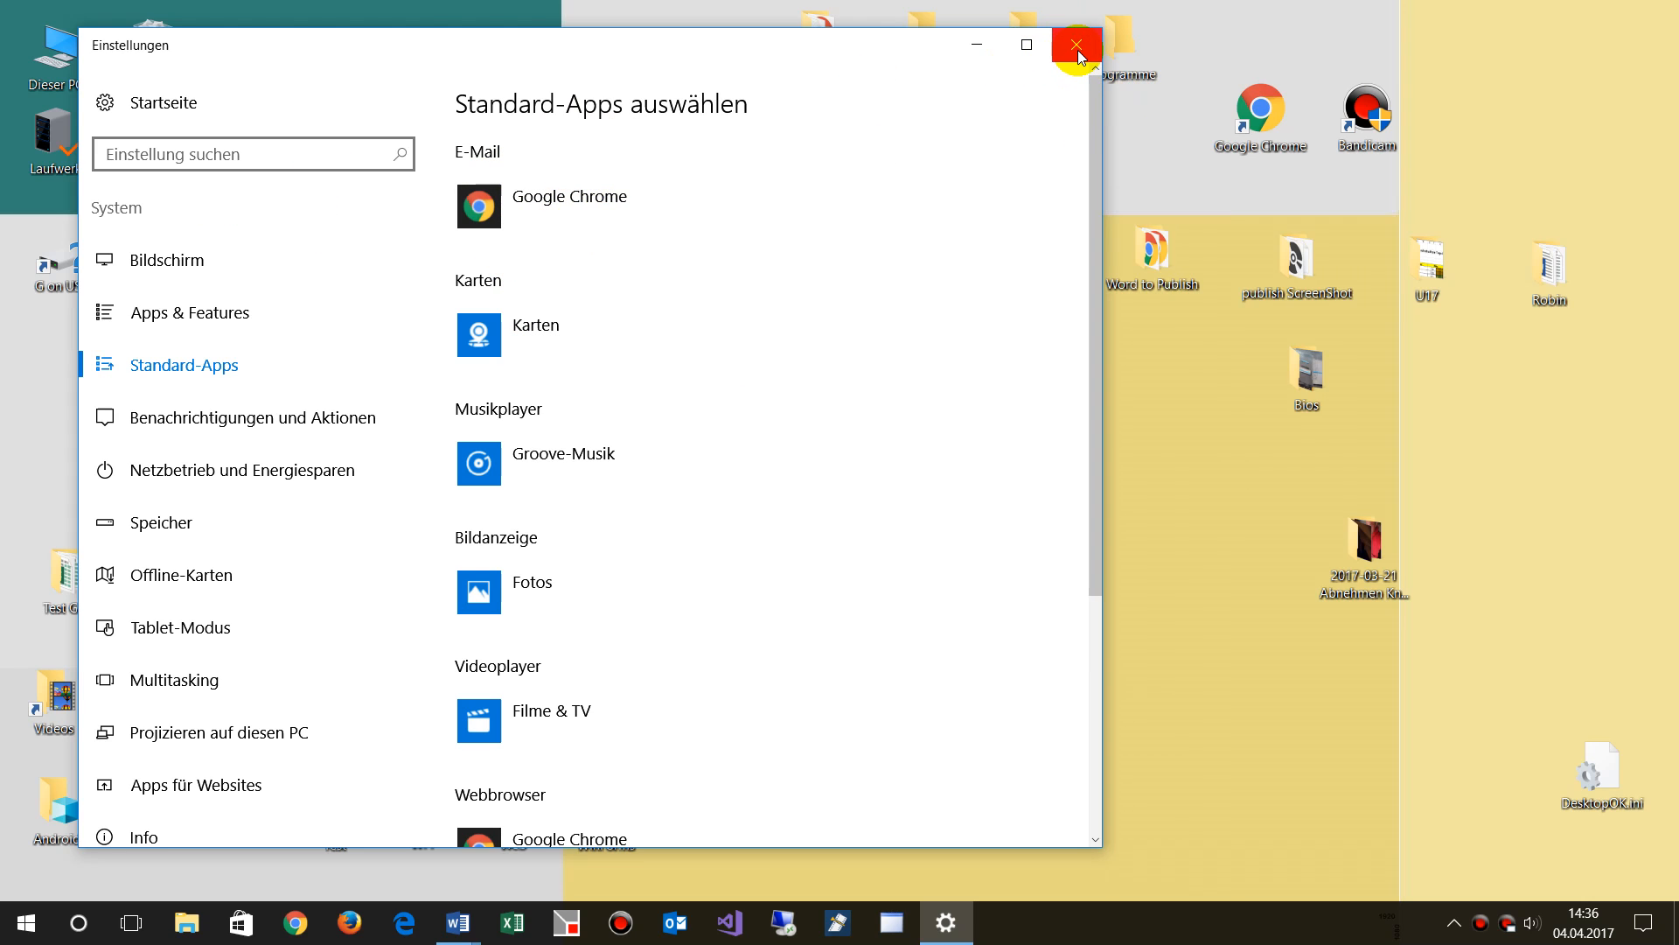
click(1076, 46)
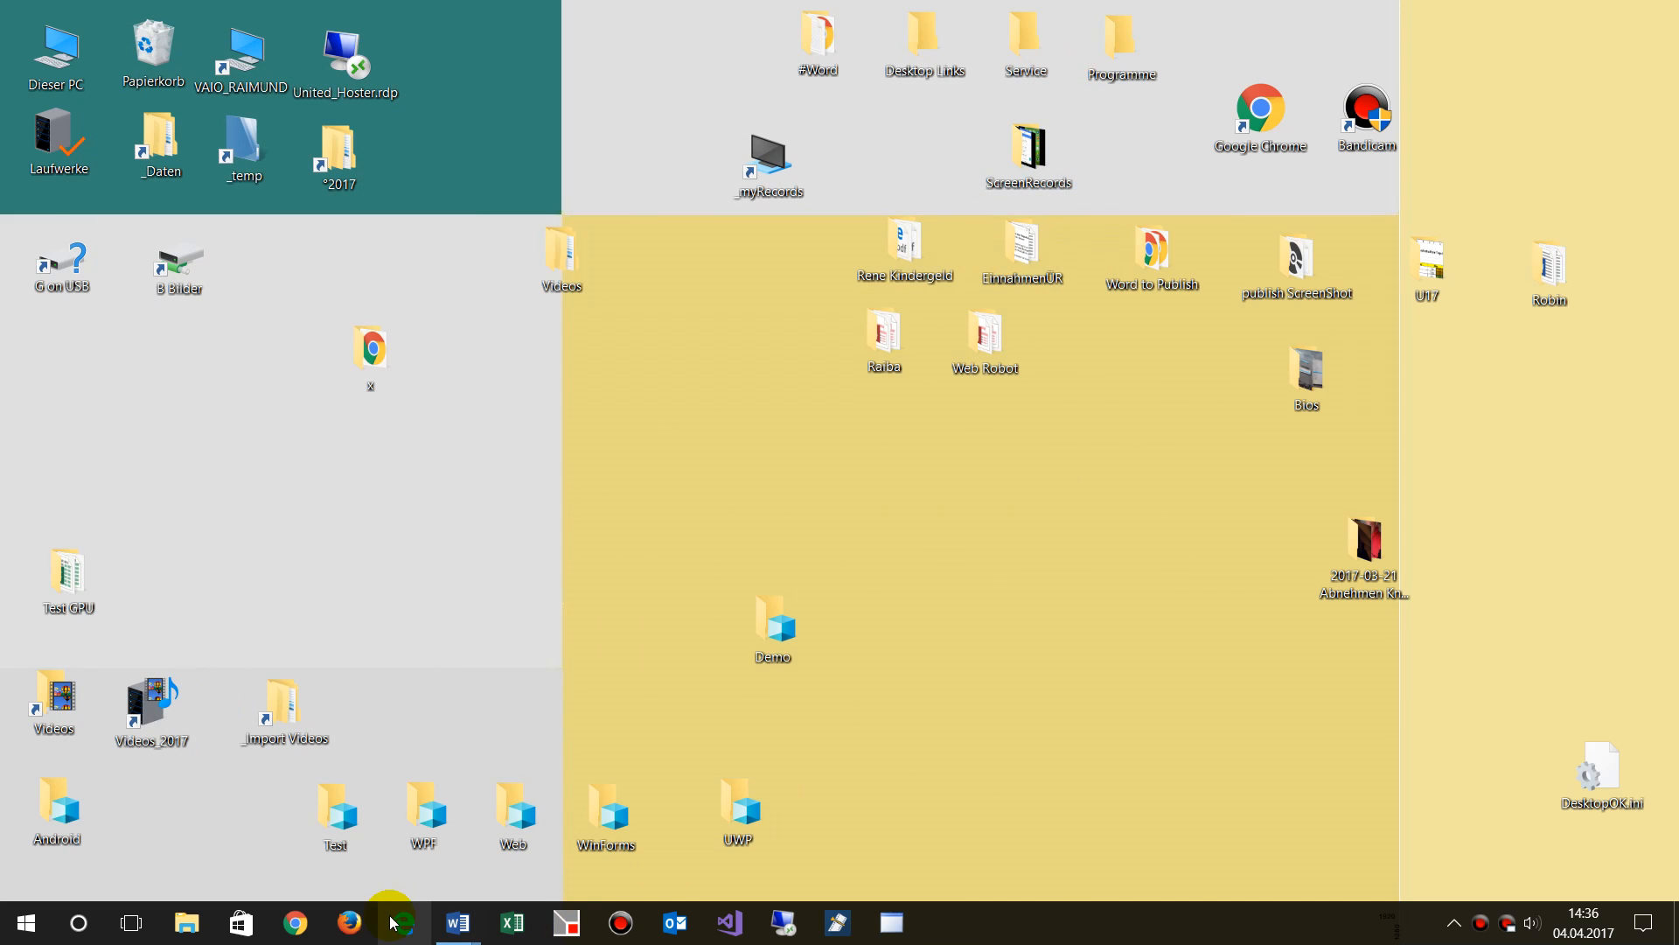
- Restore Chrome and follow the Bauer Fliesen info@ link so an Outlook message to it opens
click(294, 922)
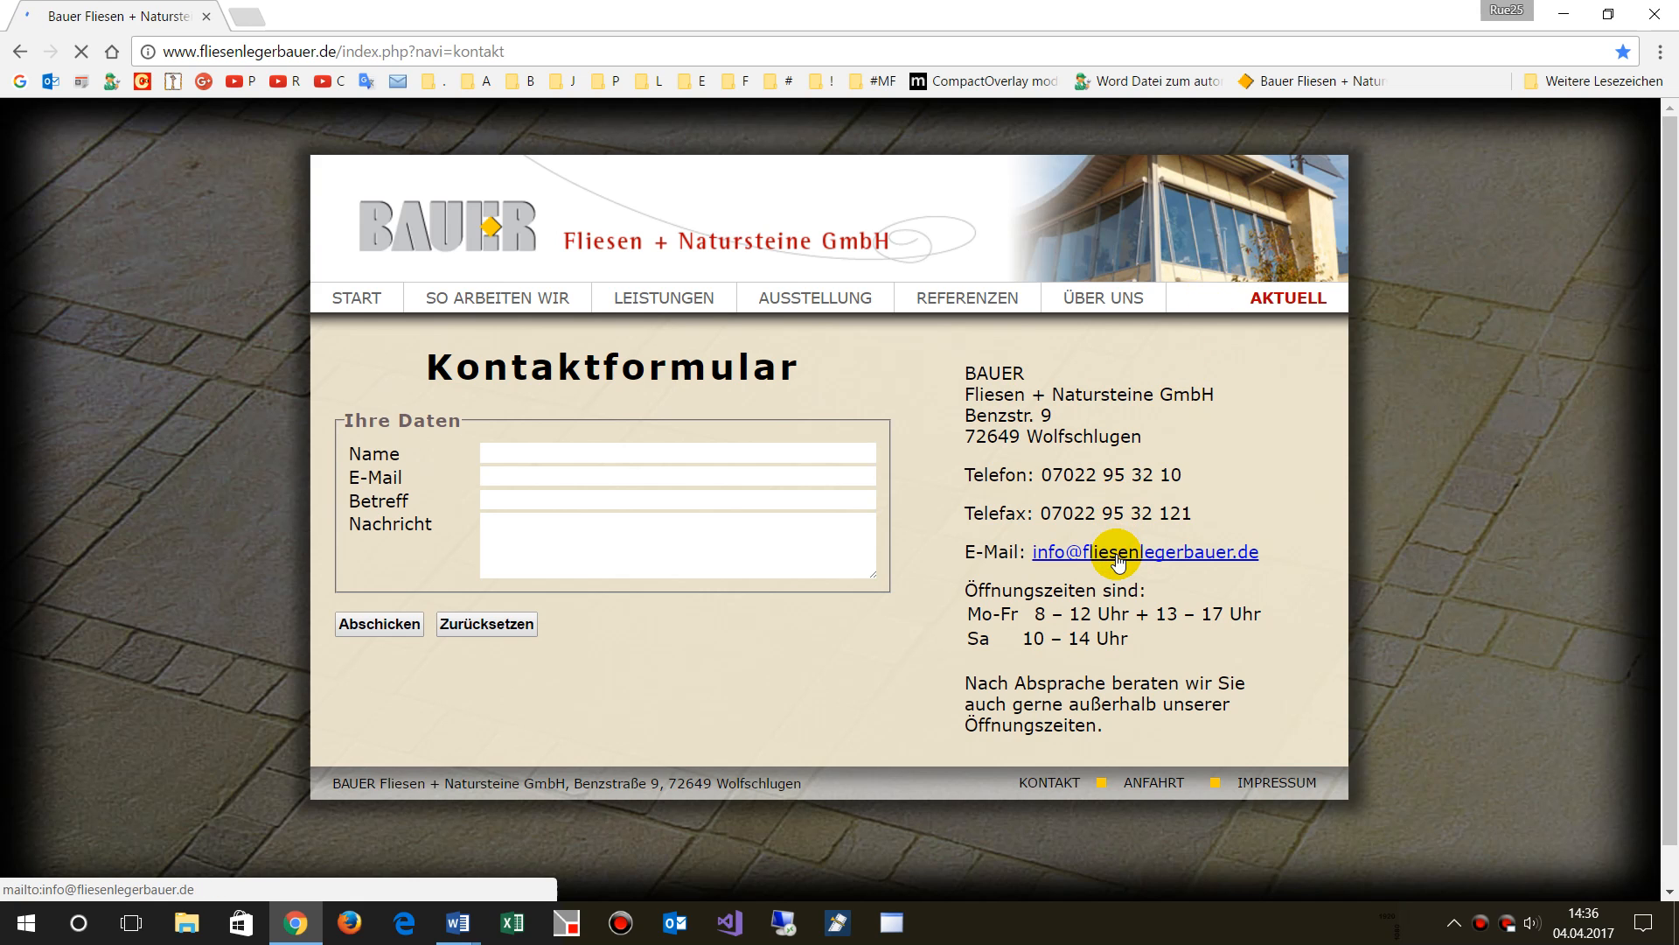
click(1144, 551)
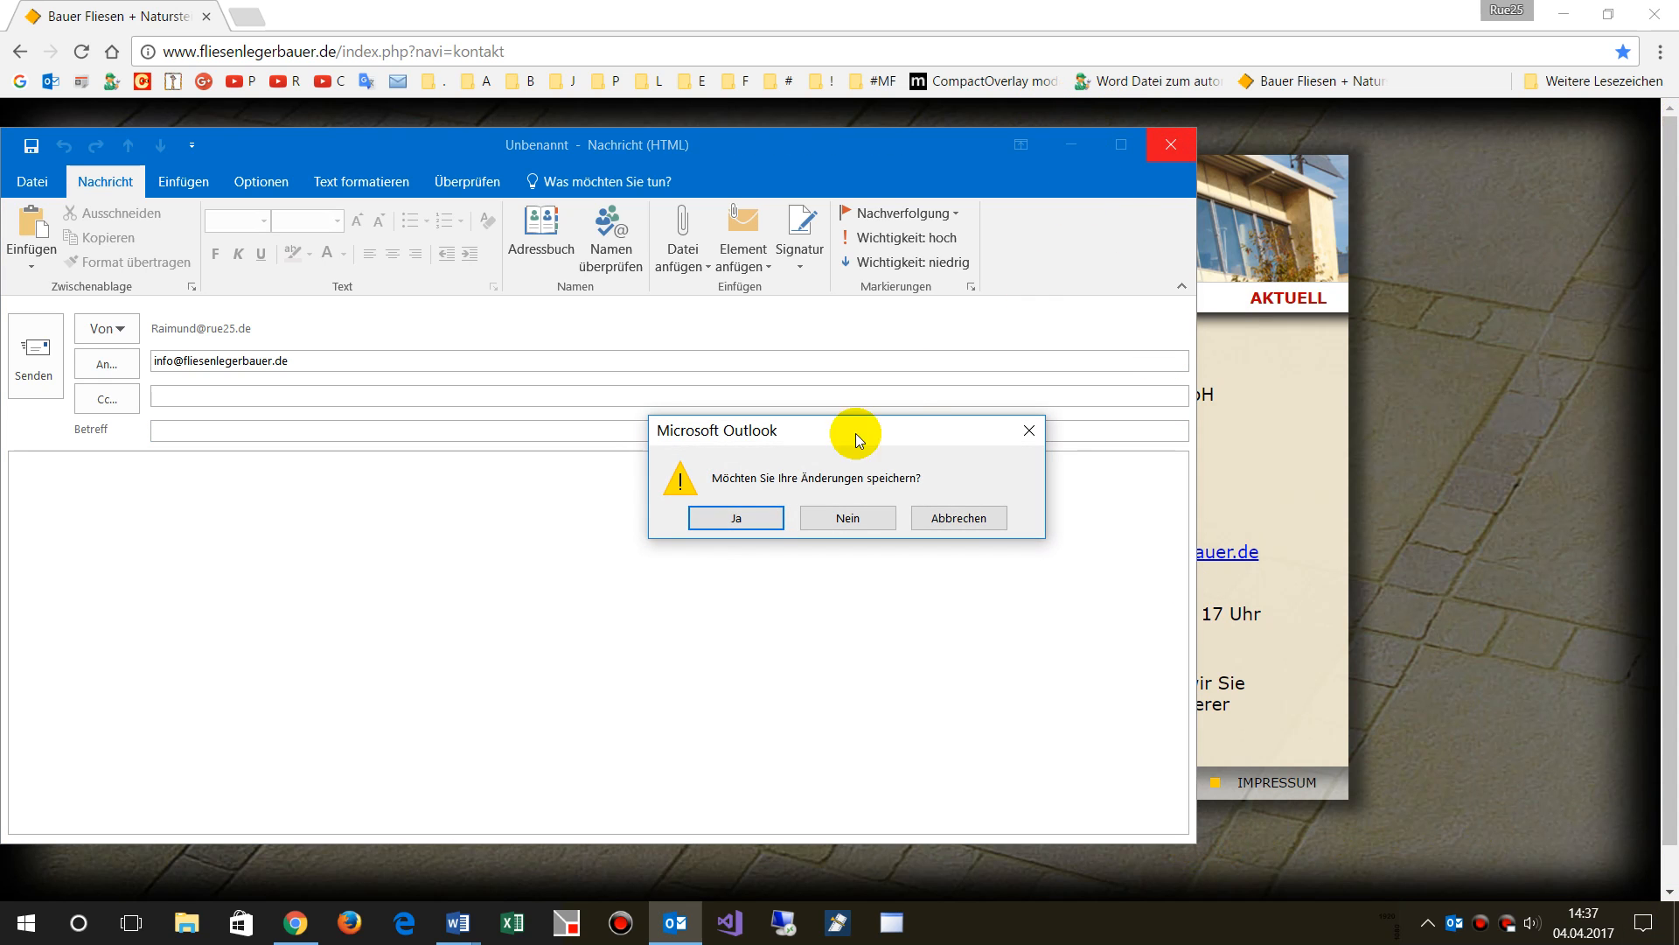
- Discard the Bauer test message with Nein, then close the new Microsoft-Programmierer contact message
click(844, 517)
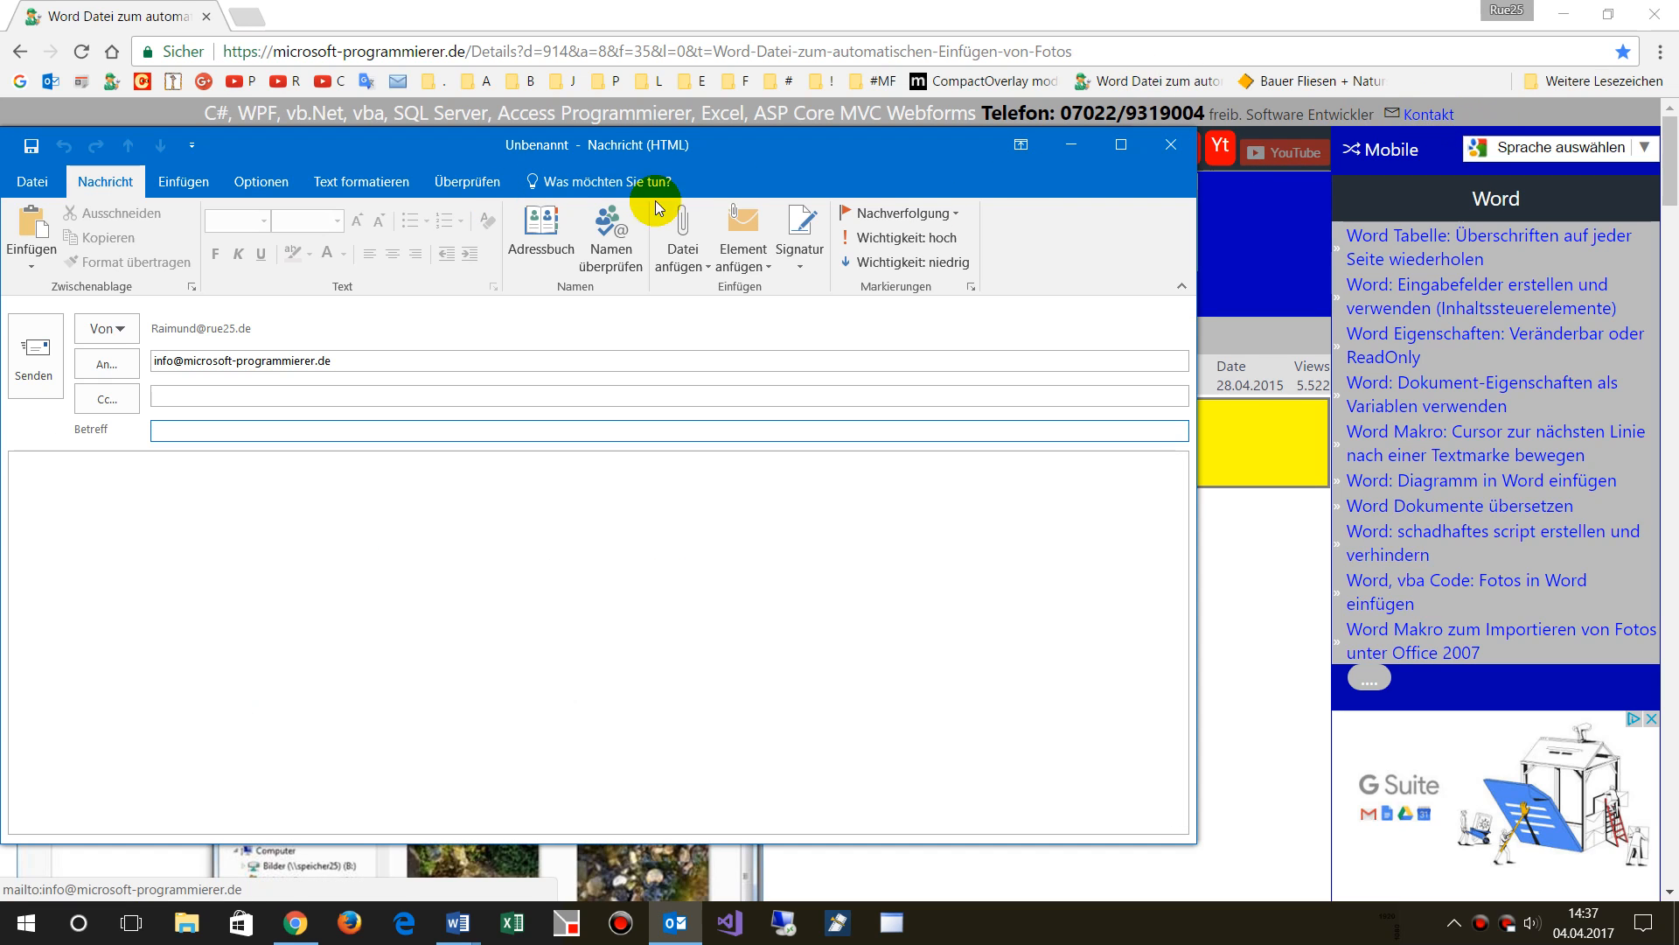
click(1170, 145)
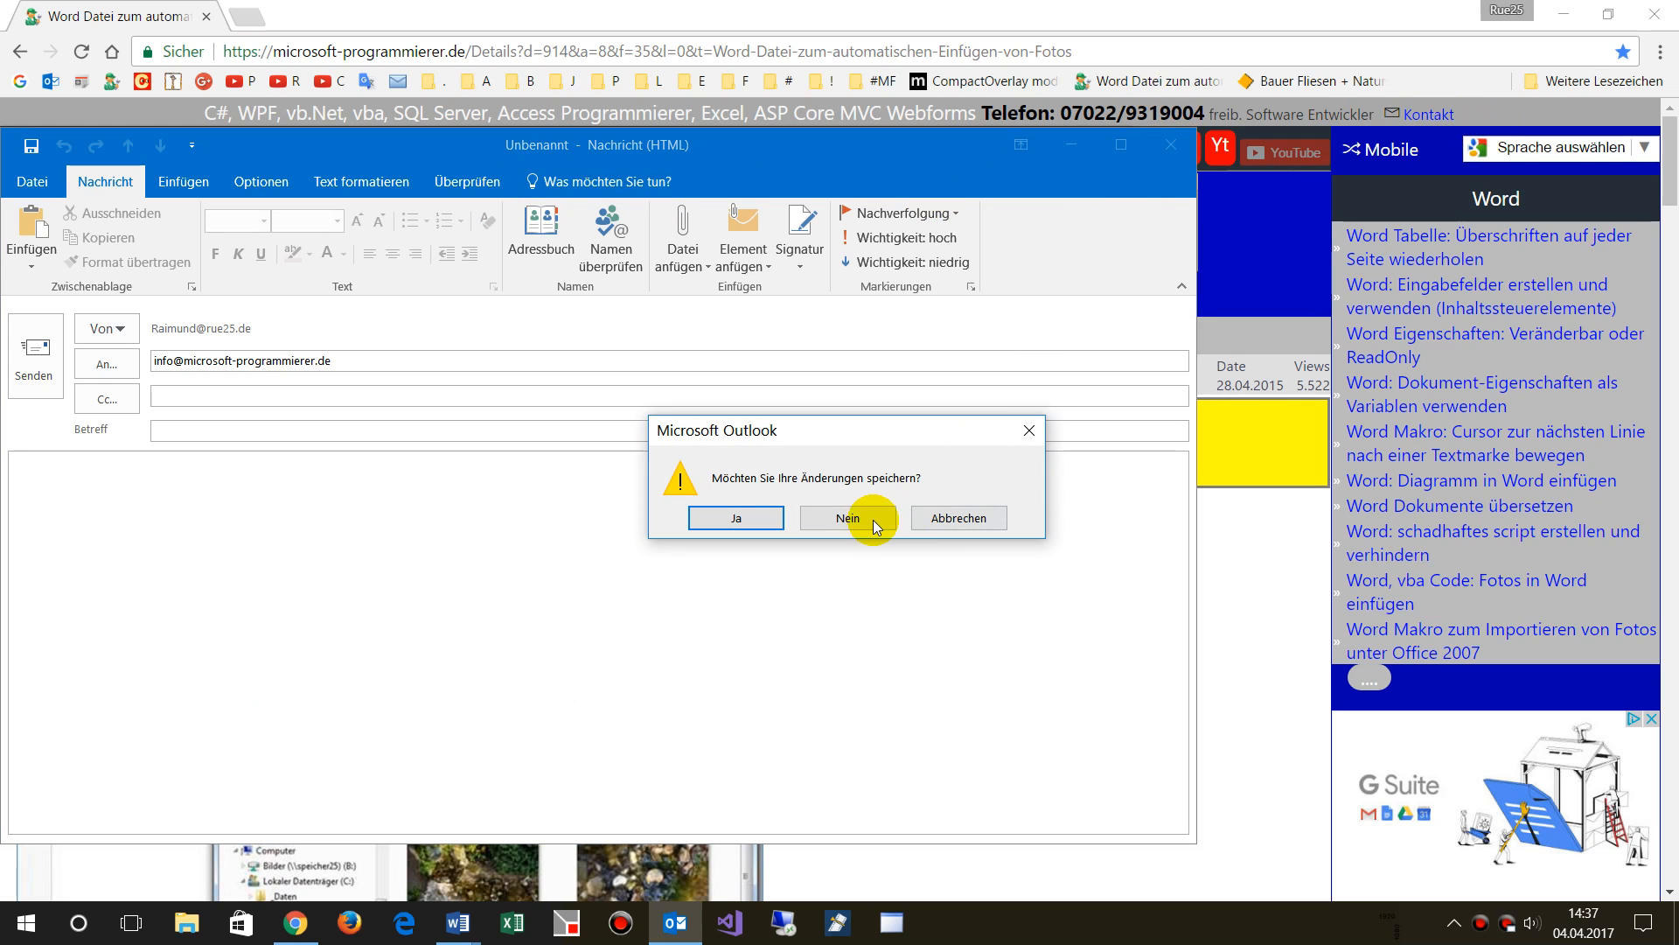